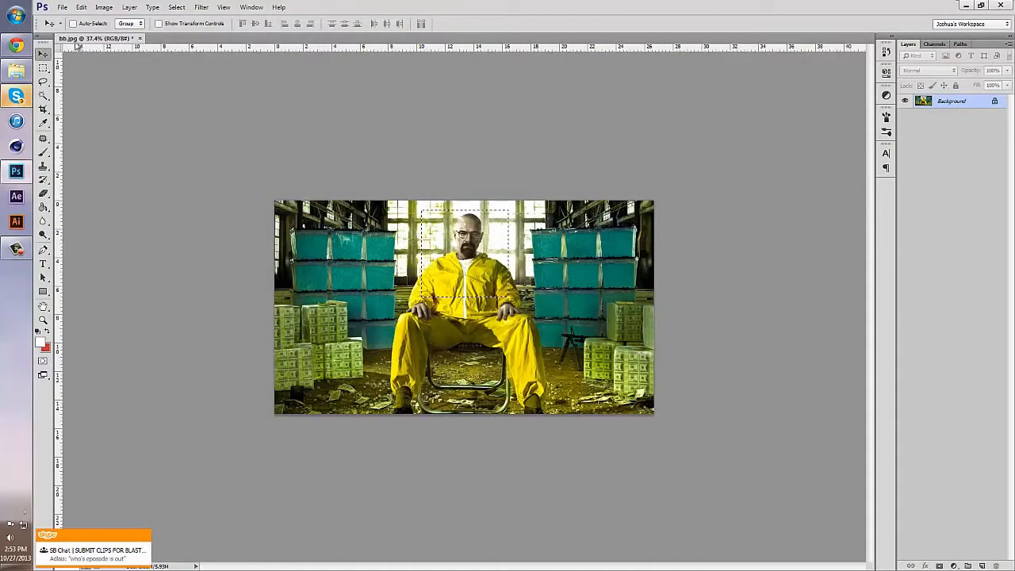
- Select the Rectangular Marquee Tool, view the other marquee tools, and drag a rectangle
{"action": "left_click", "coordinate": [43, 67]}
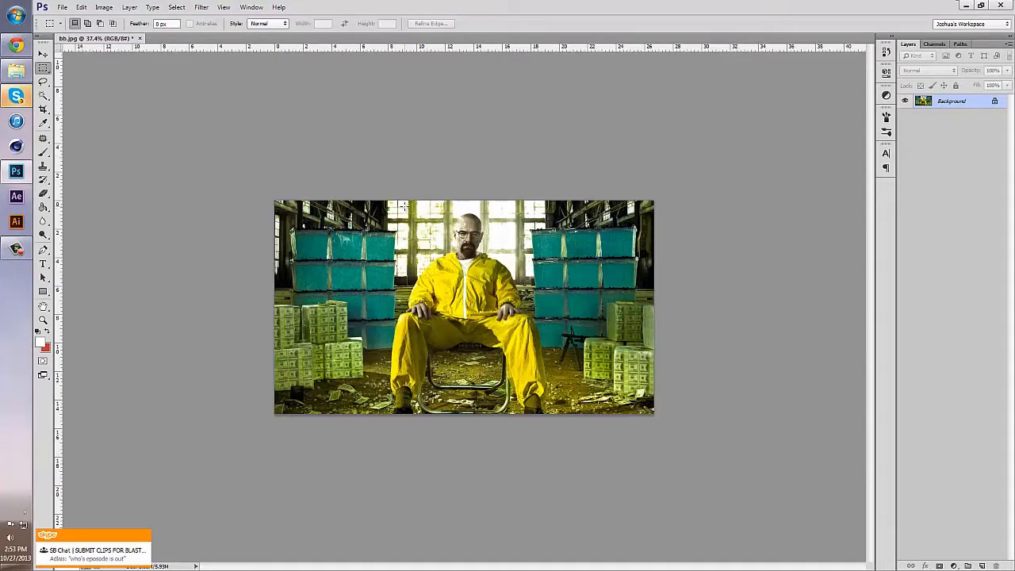
{"action": "left_click", "coordinate": [43, 54]}
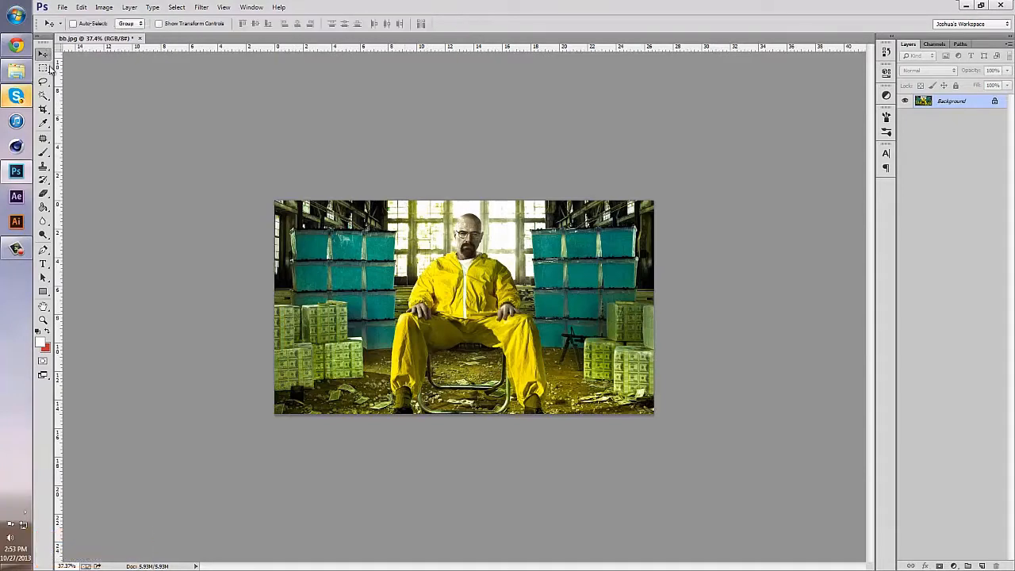
{"action": "left_click", "coordinate": [43, 68]}
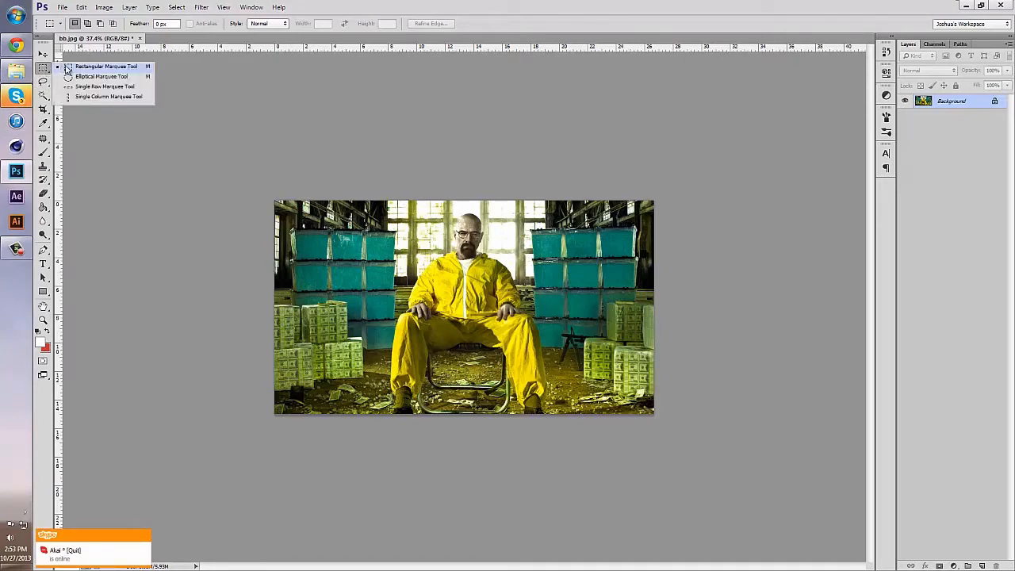
{"action": "mouse_move", "coordinate": [102, 90]}
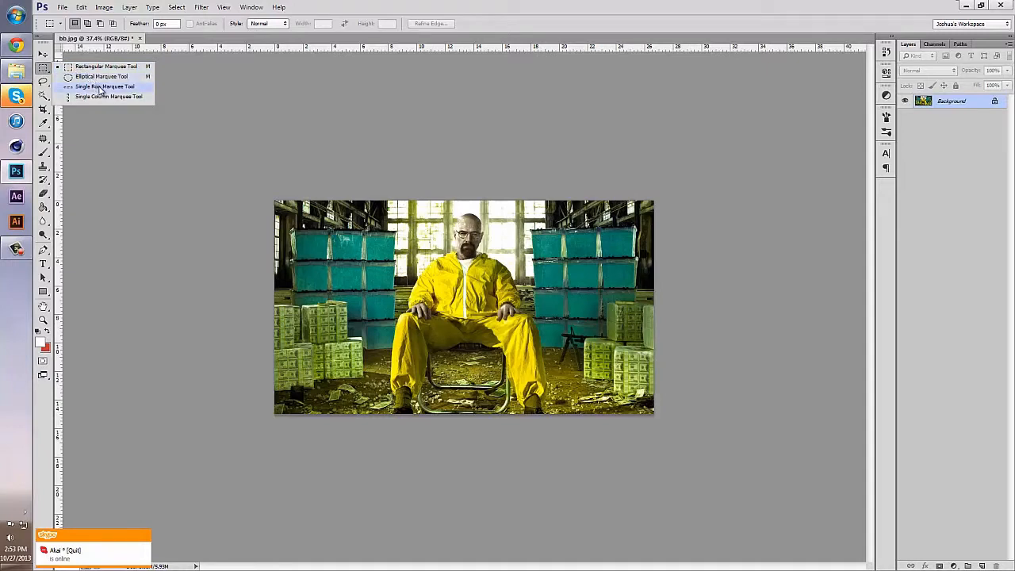
{"action": "left_click", "coordinate": [105, 86]}
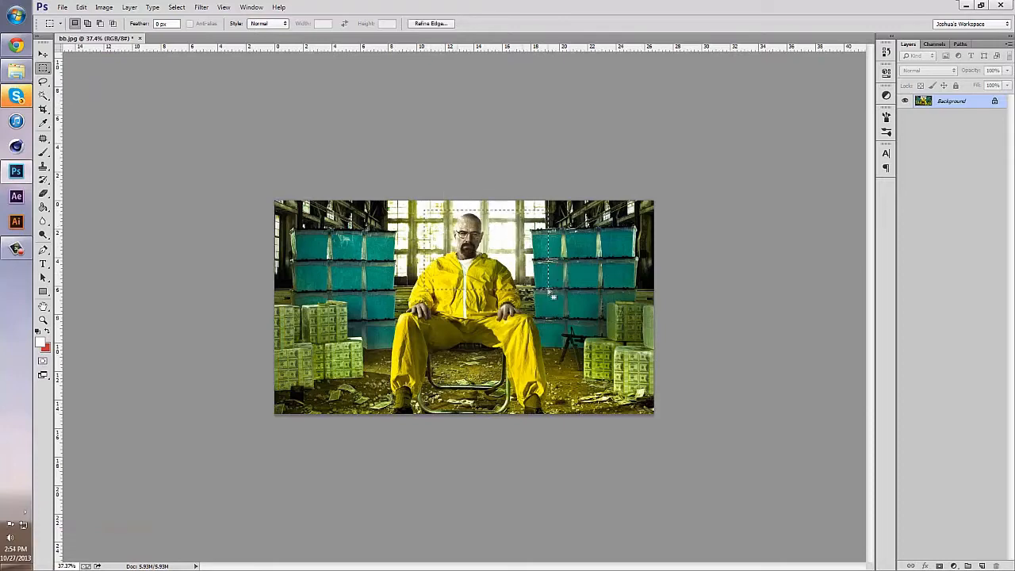
{"action": "left_click_drag", "start_coordinate": [551, 294], "coordinate": [587, 333]}
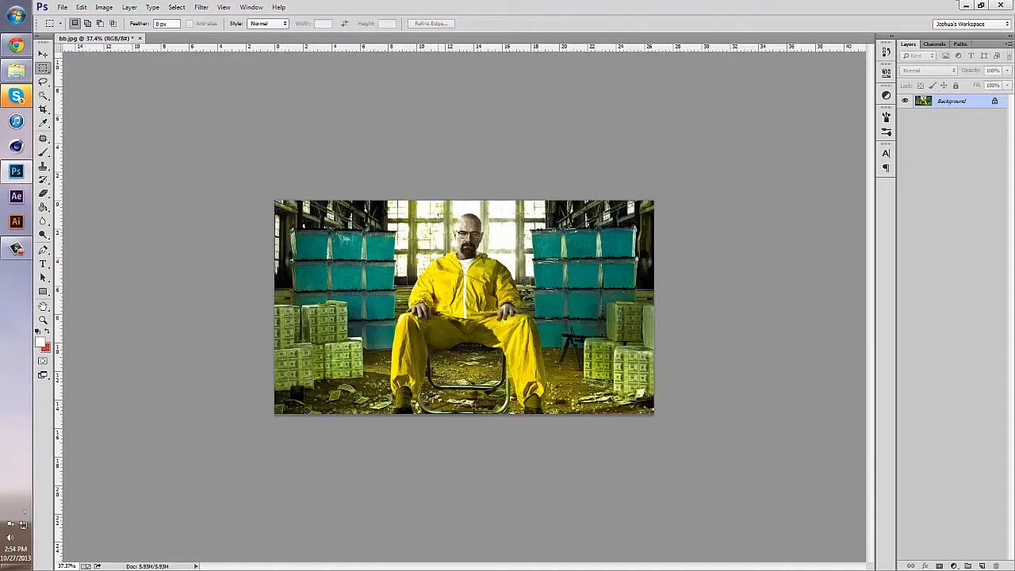
{"action": "left_click_drag", "start_coordinate": [434, 215], "coordinate": [514, 300]}
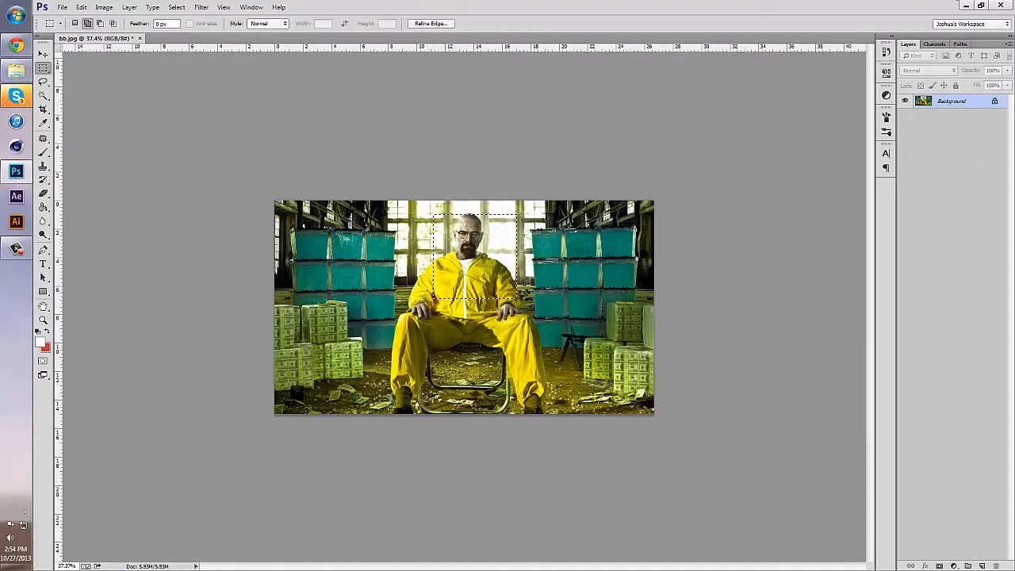
{"action": "key", "text": "ctrl+j"}
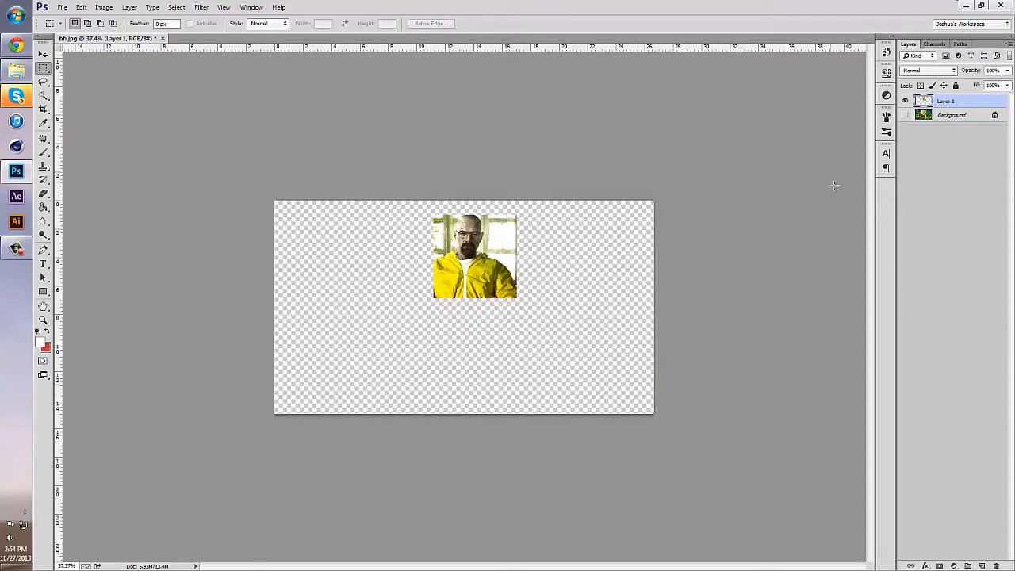
{"action": "left_click_drag", "start_coordinate": [476, 254], "coordinate": [393, 281]}
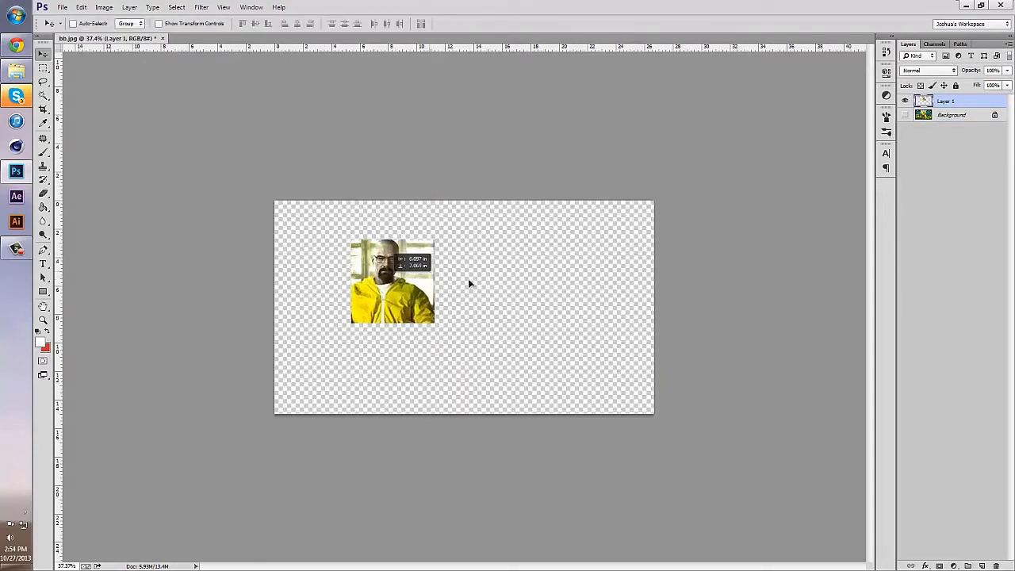
{"action": "left_click_drag", "start_coordinate": [393, 282], "coordinate": [458, 275]}
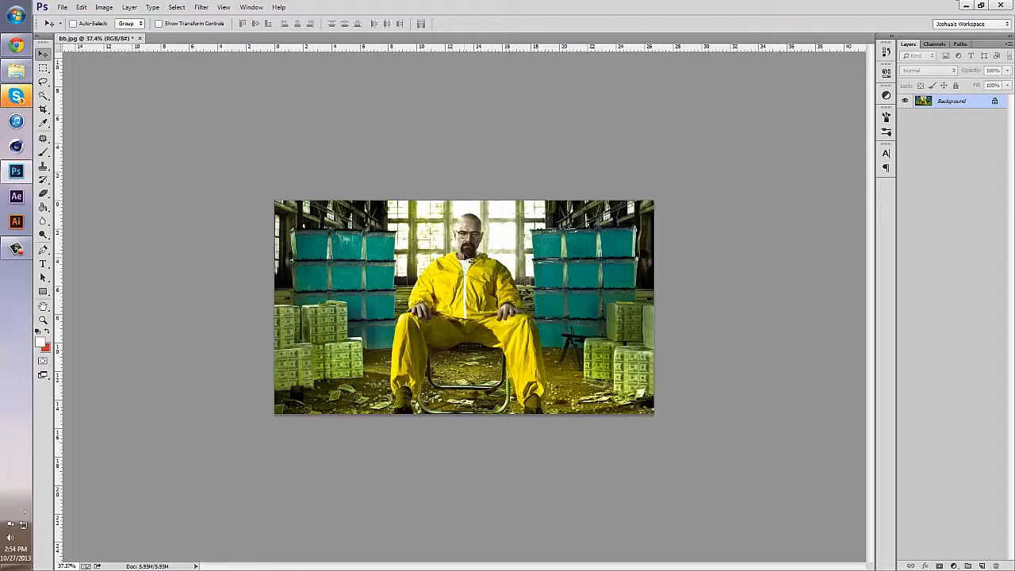
- Hide the Background layer and move Layer 1's cutout toward the canvas centre
{"action": "left_click", "coordinate": [43, 67]}
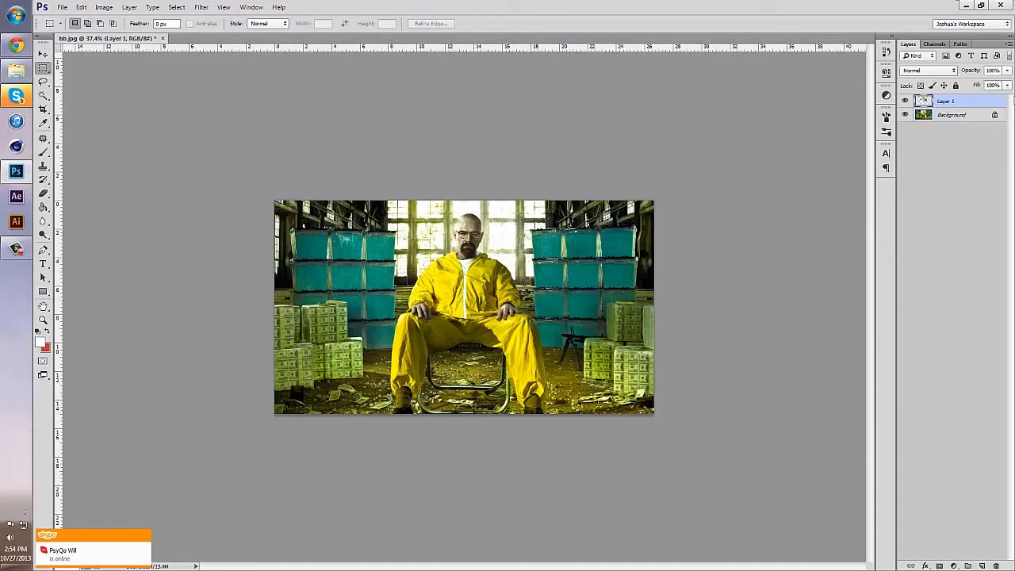
{"action": "left_click", "coordinate": [905, 114]}
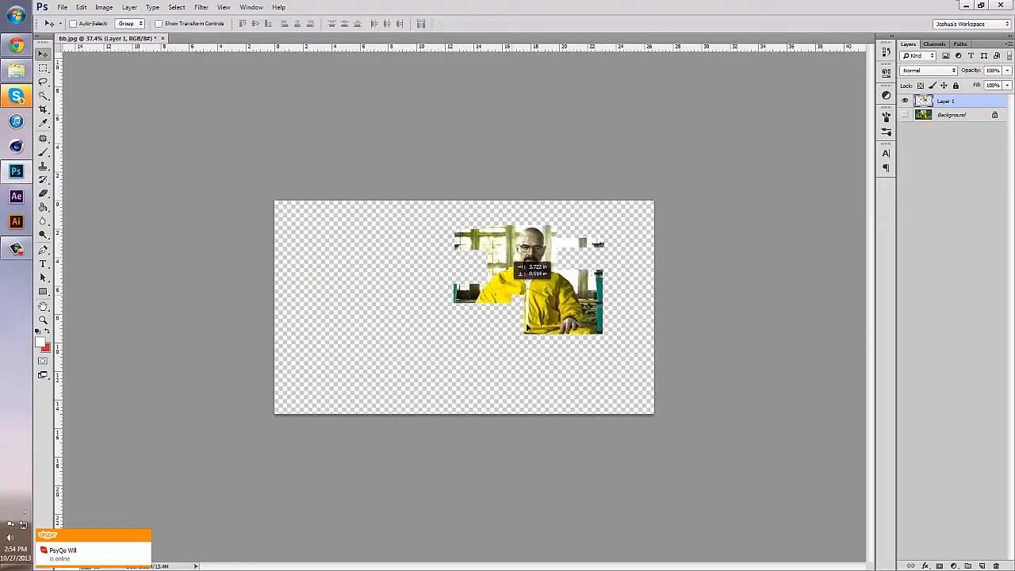
{"action": "left_click_drag", "start_coordinate": [559, 294], "coordinate": [468, 297]}
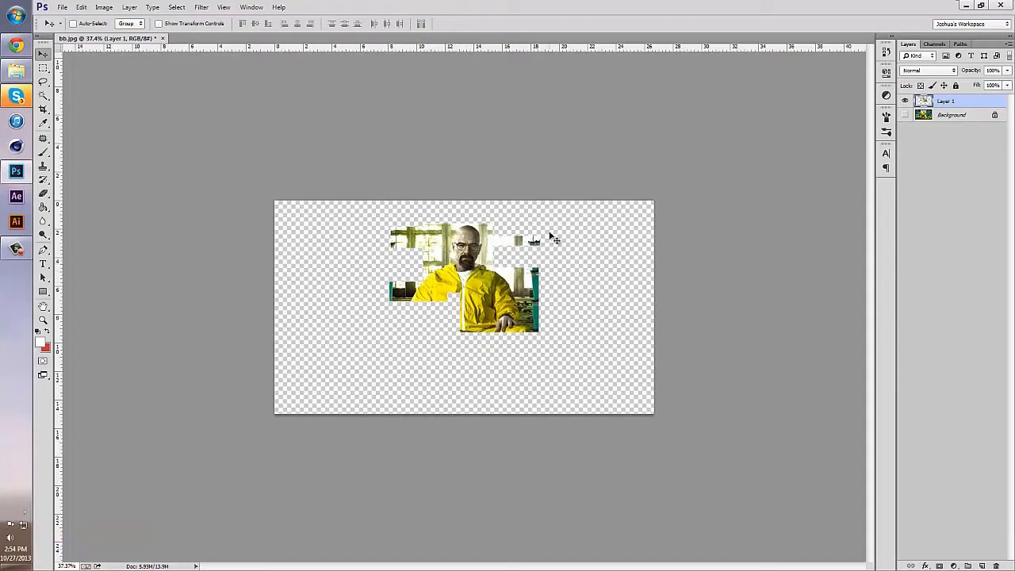
{"action": "left_click", "coordinate": [906, 115]}
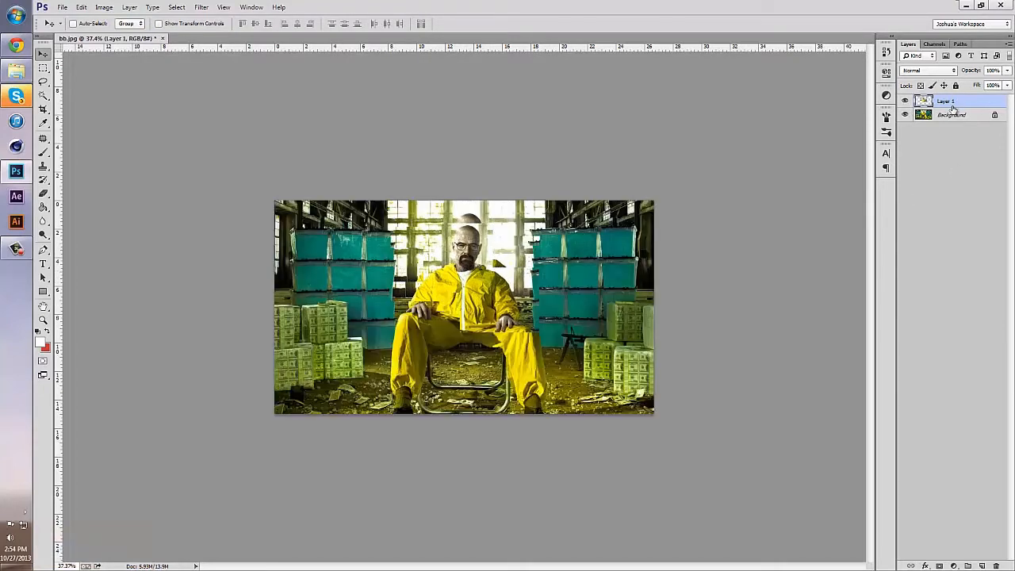
{"action": "left_click", "coordinate": [905, 114]}
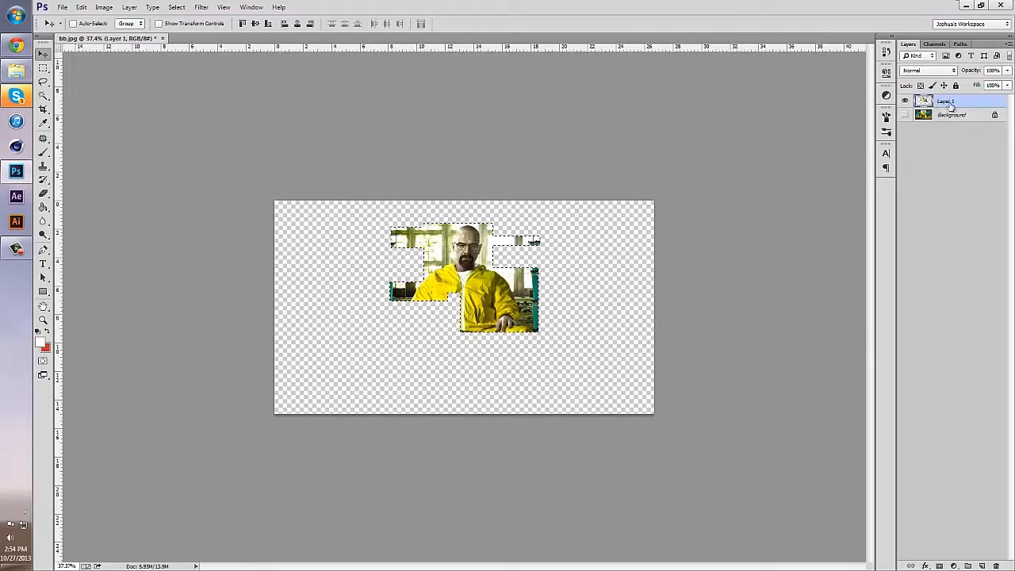
- Cut small rectangles from Layer 1, then revert History to the original Background
{"action": "left_click", "coordinate": [44, 67]}
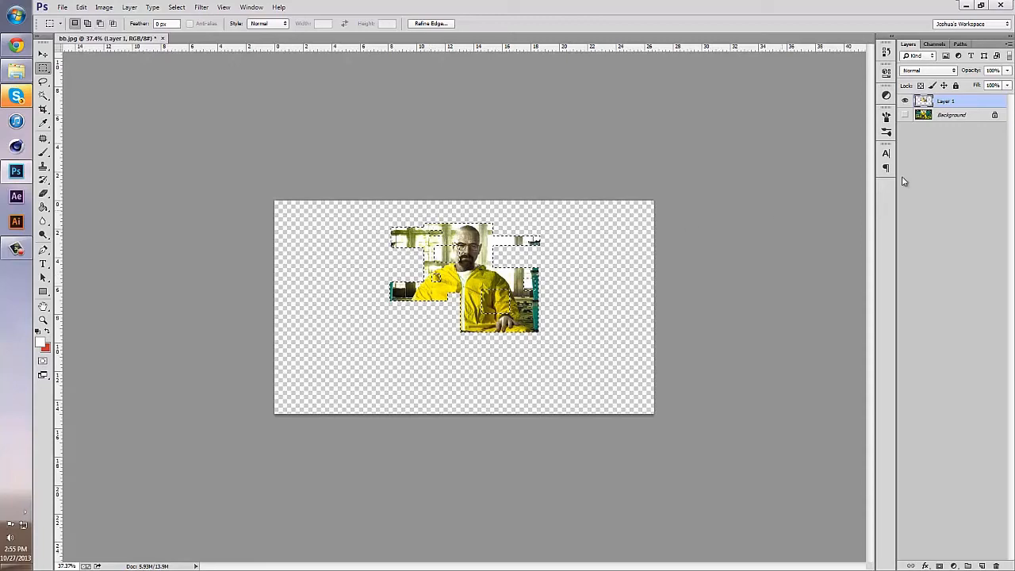
{"action": "left_click", "coordinate": [905, 114]}
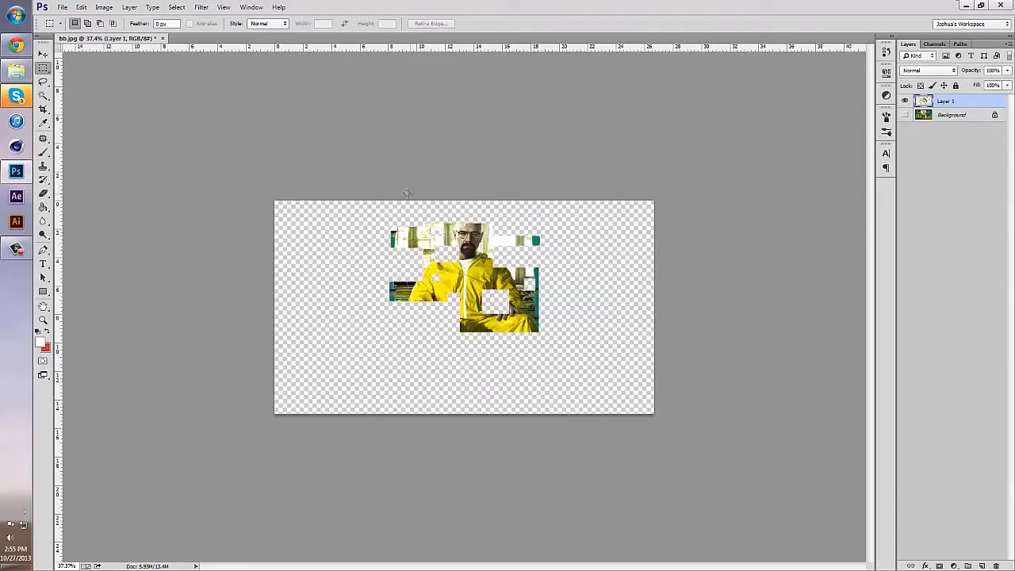
{"action": "left_click", "coordinate": [43, 320]}
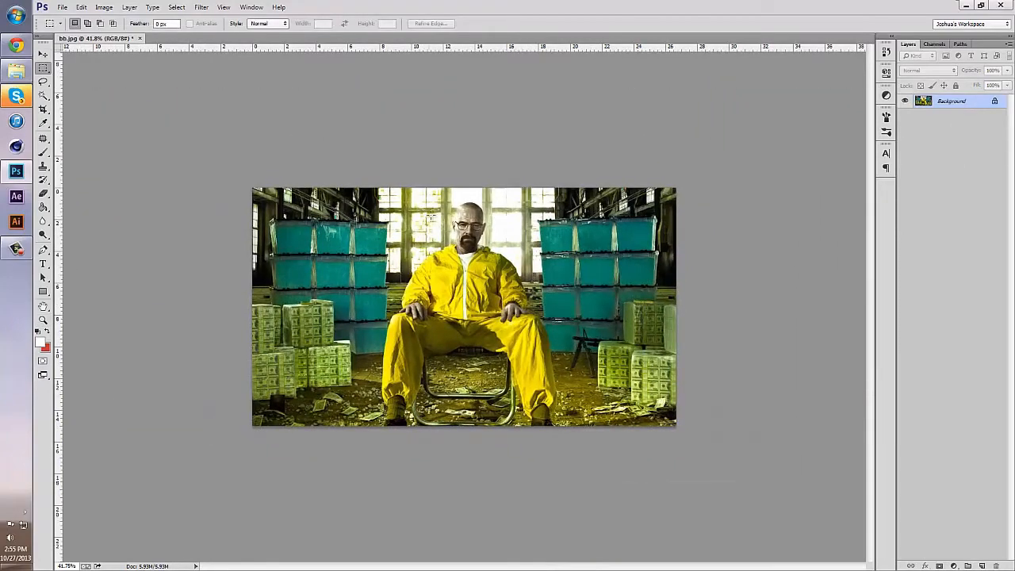
- Choose the Single Row Marquee Tool to add one-pixel row selections across the photo
{"action": "left_click_drag", "start_coordinate": [448, 203], "coordinate": [520, 278]}
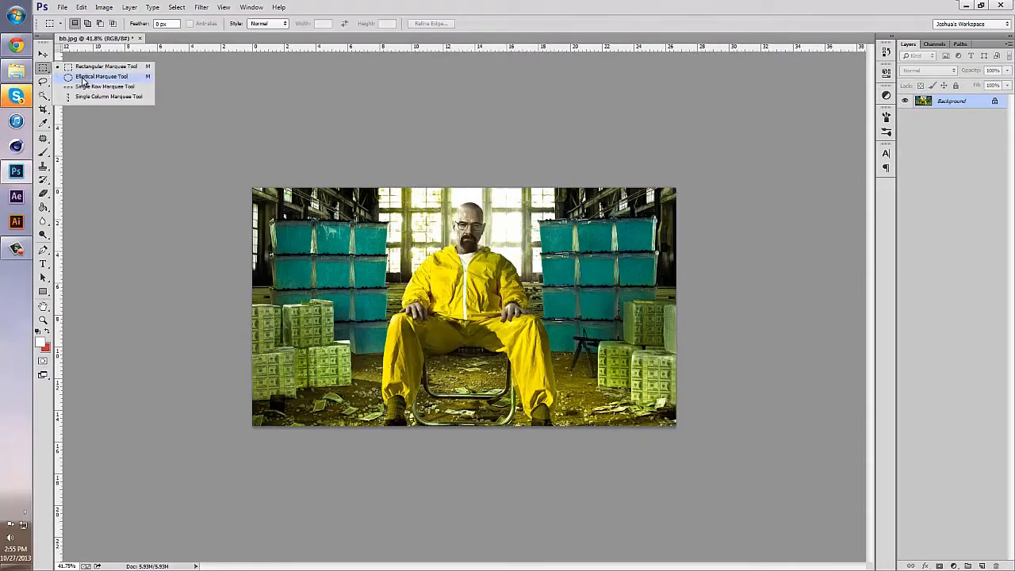
{"action": "left_click", "coordinate": [102, 76]}
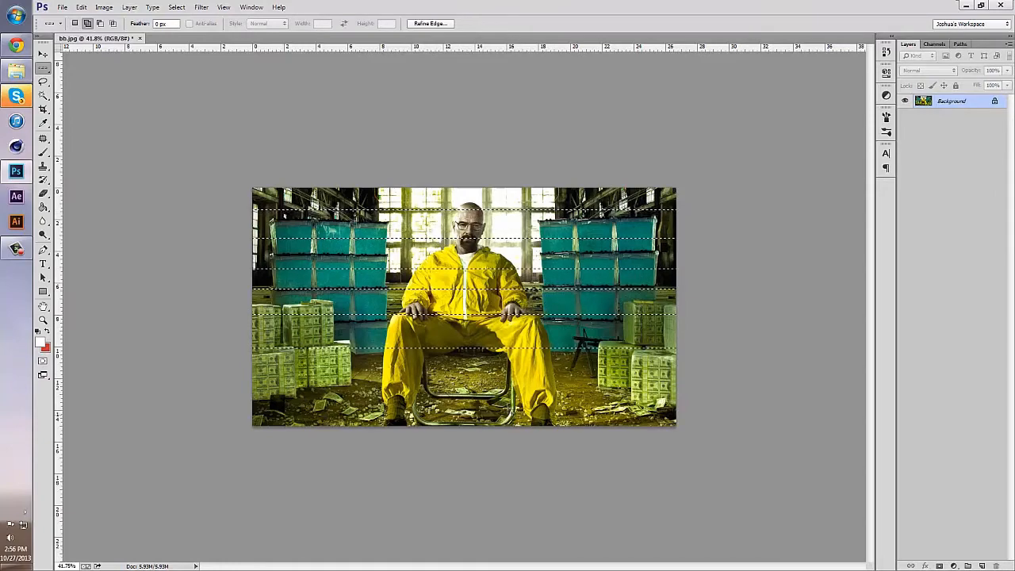
- Copy the rows to a new layer, zoom in on one row, then zoom out
{"action": "left_click_drag", "start_coordinate": [464, 310], "coordinate": [508, 195]}
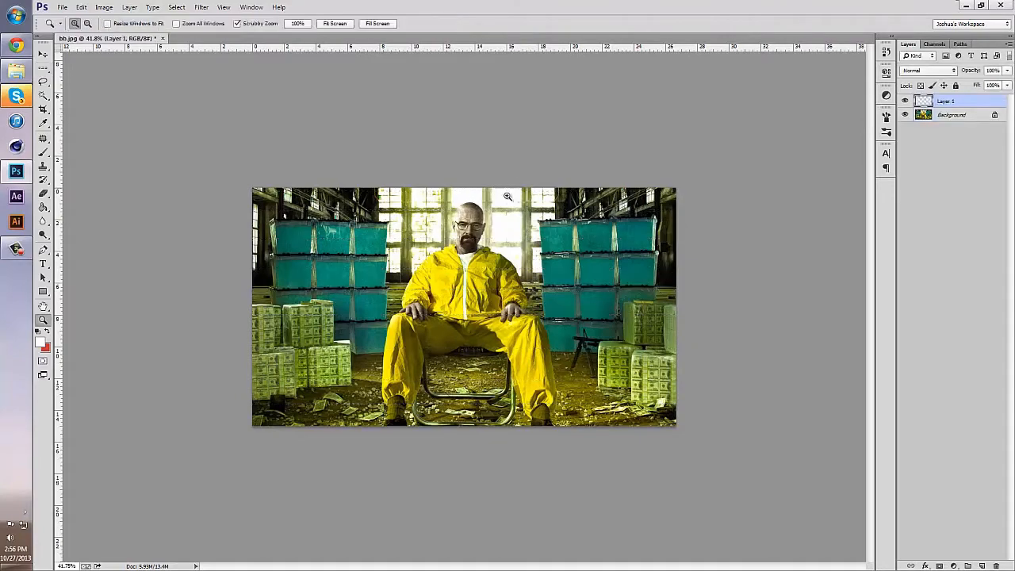
{"action": "left_click", "coordinate": [905, 114]}
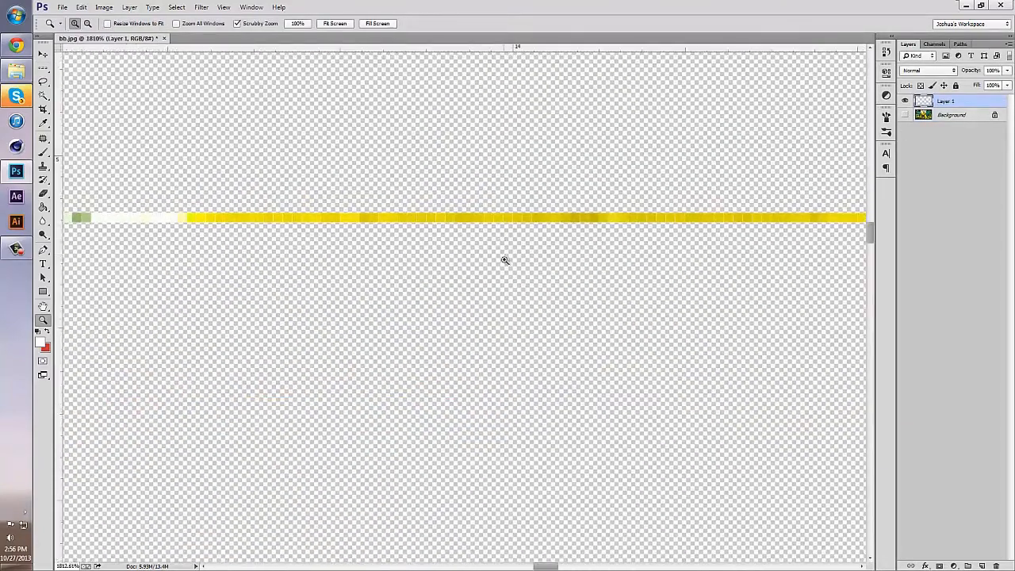
{"action": "left_click", "coordinate": [334, 23]}
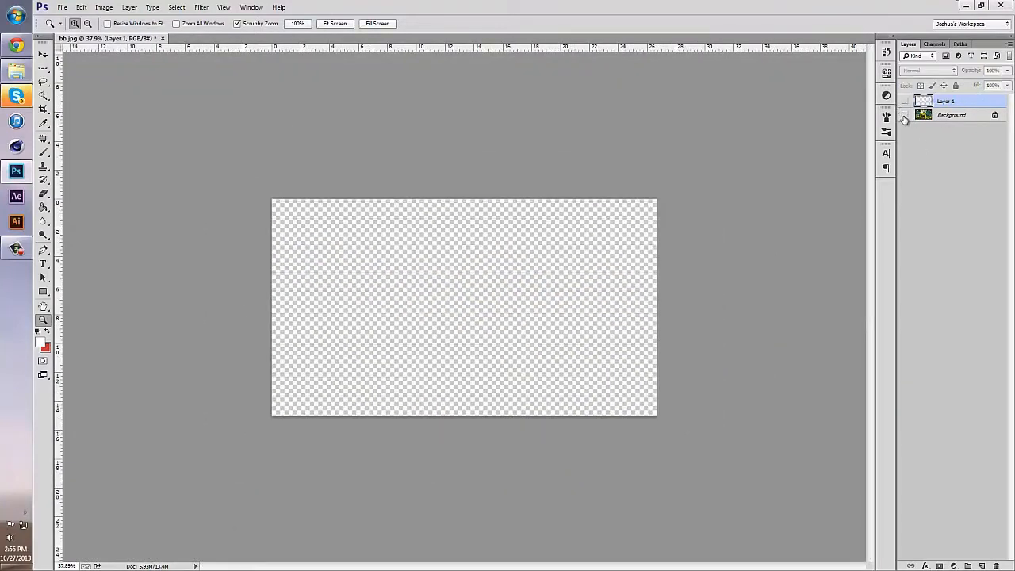
{"action": "left_click", "coordinate": [905, 102]}
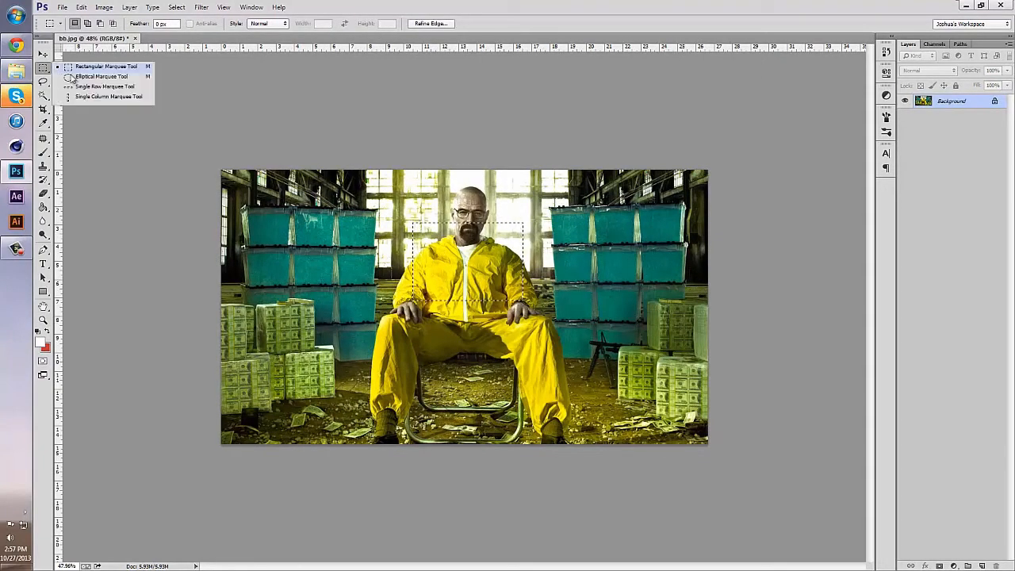
- Add an elliptical area to the rectangle selection, copy it to a new layer, and hide it
{"action": "left_click", "coordinate": [104, 76]}
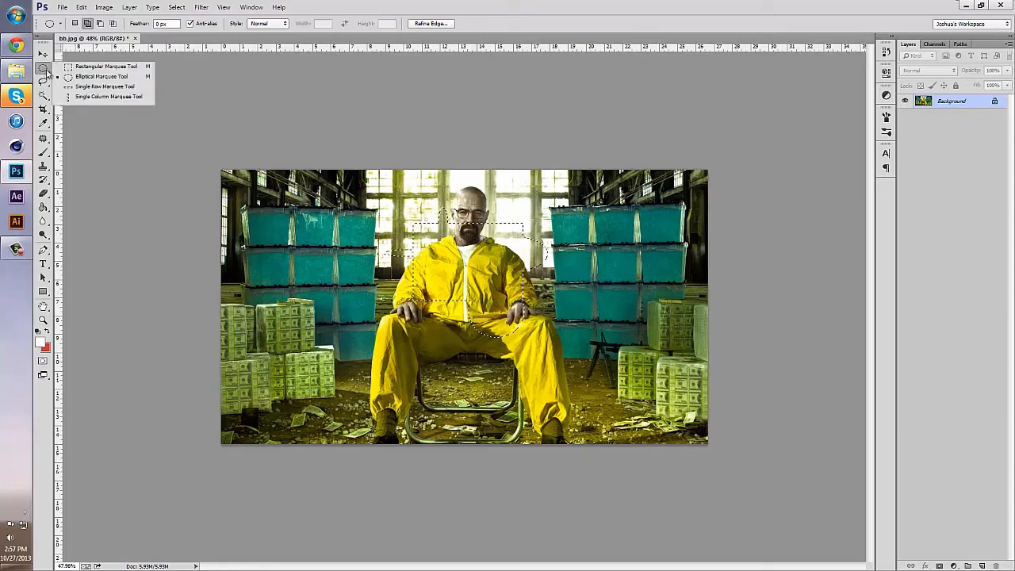
{"action": "left_click", "coordinate": [104, 76]}
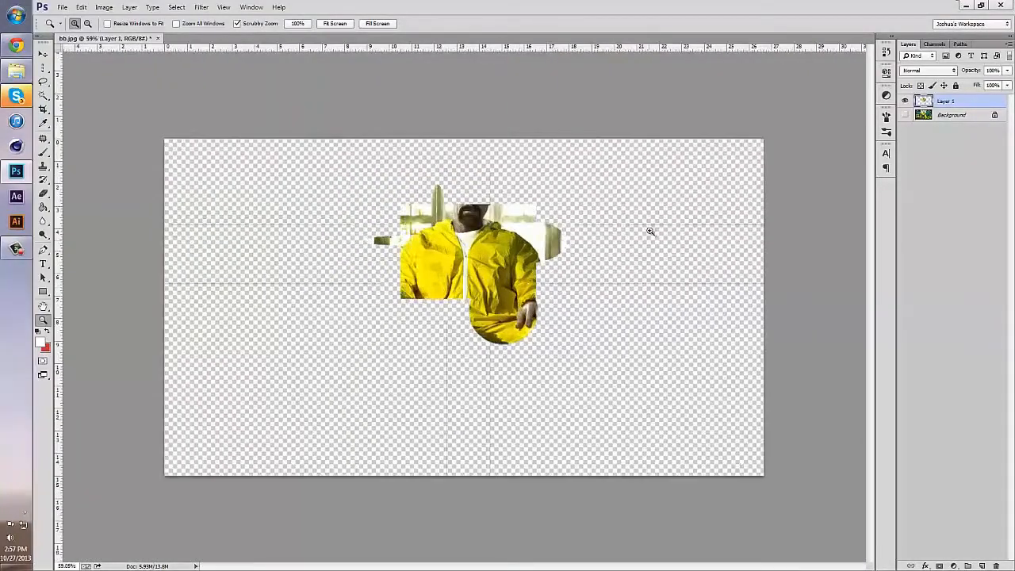
{"action": "left_click", "coordinate": [905, 114]}
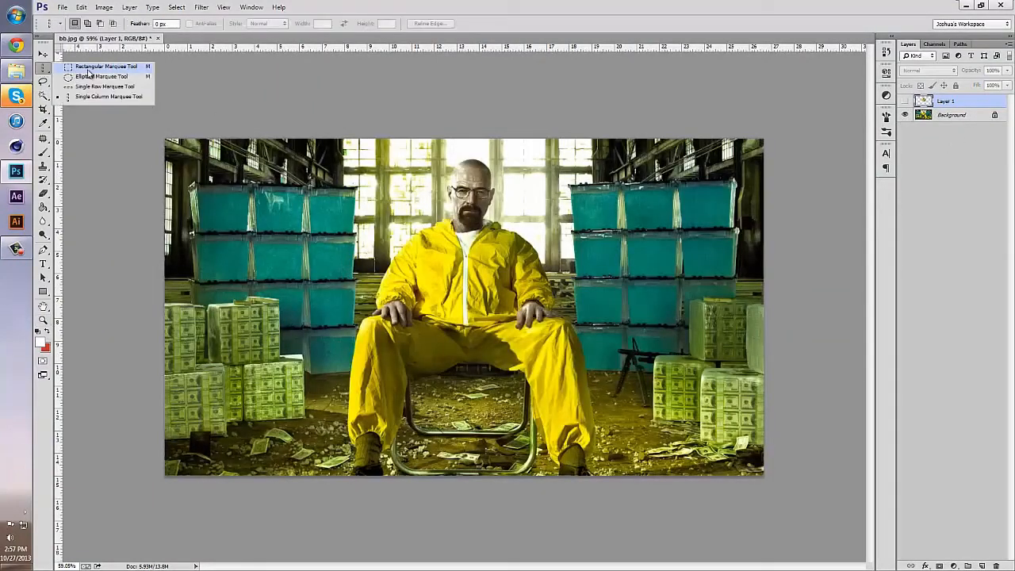
{"action": "left_click", "coordinate": [108, 66]}
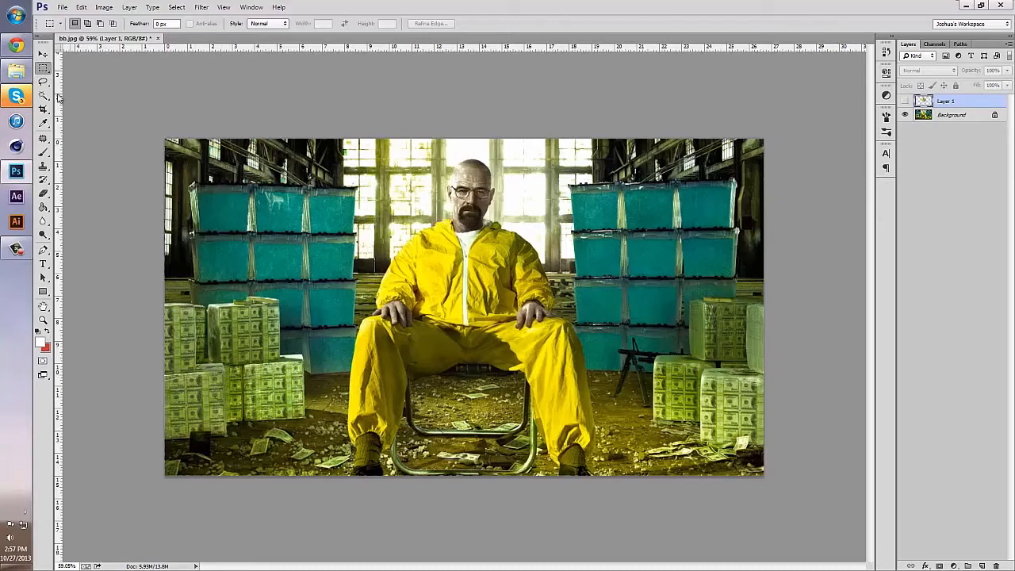